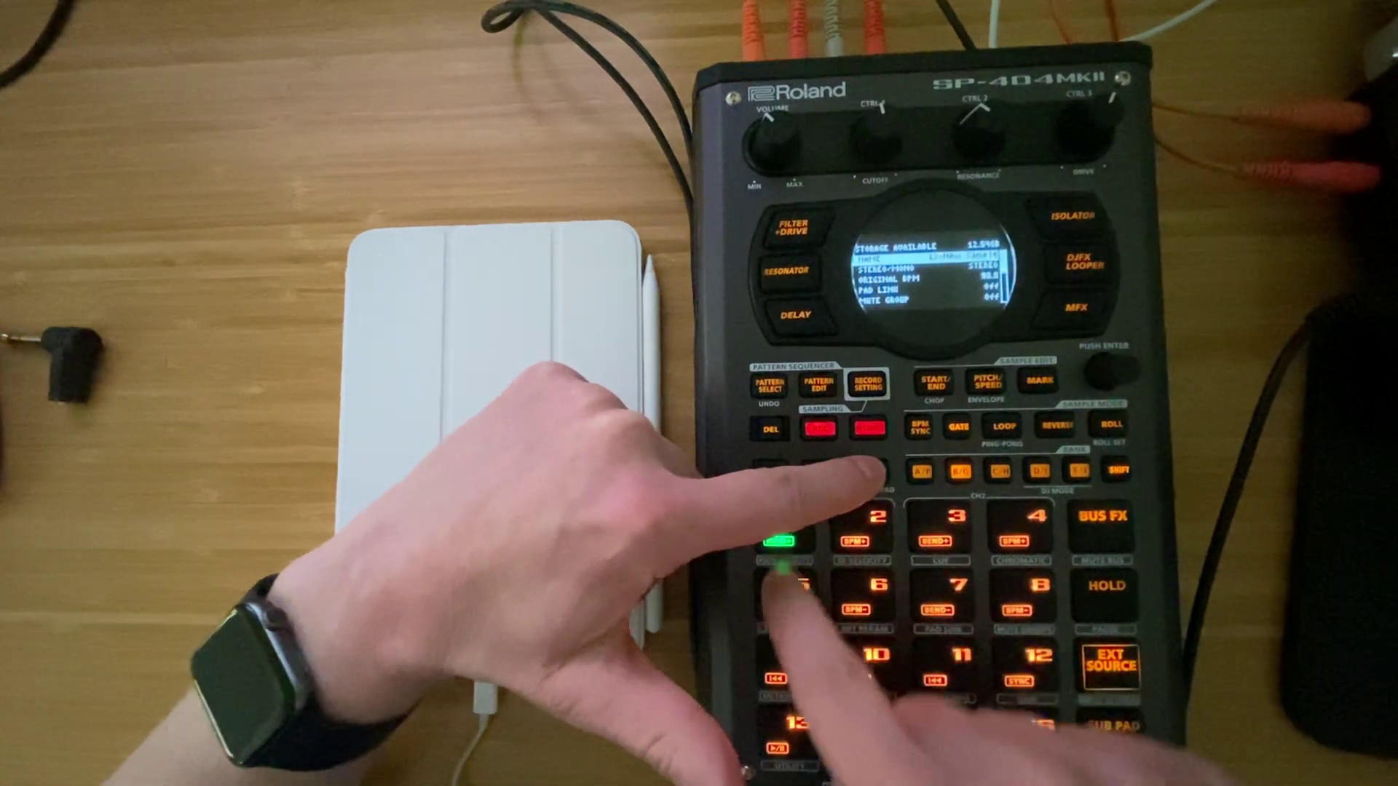
Bring up the Utility settings list with storage, pad link and mute group options.
click(868, 598)
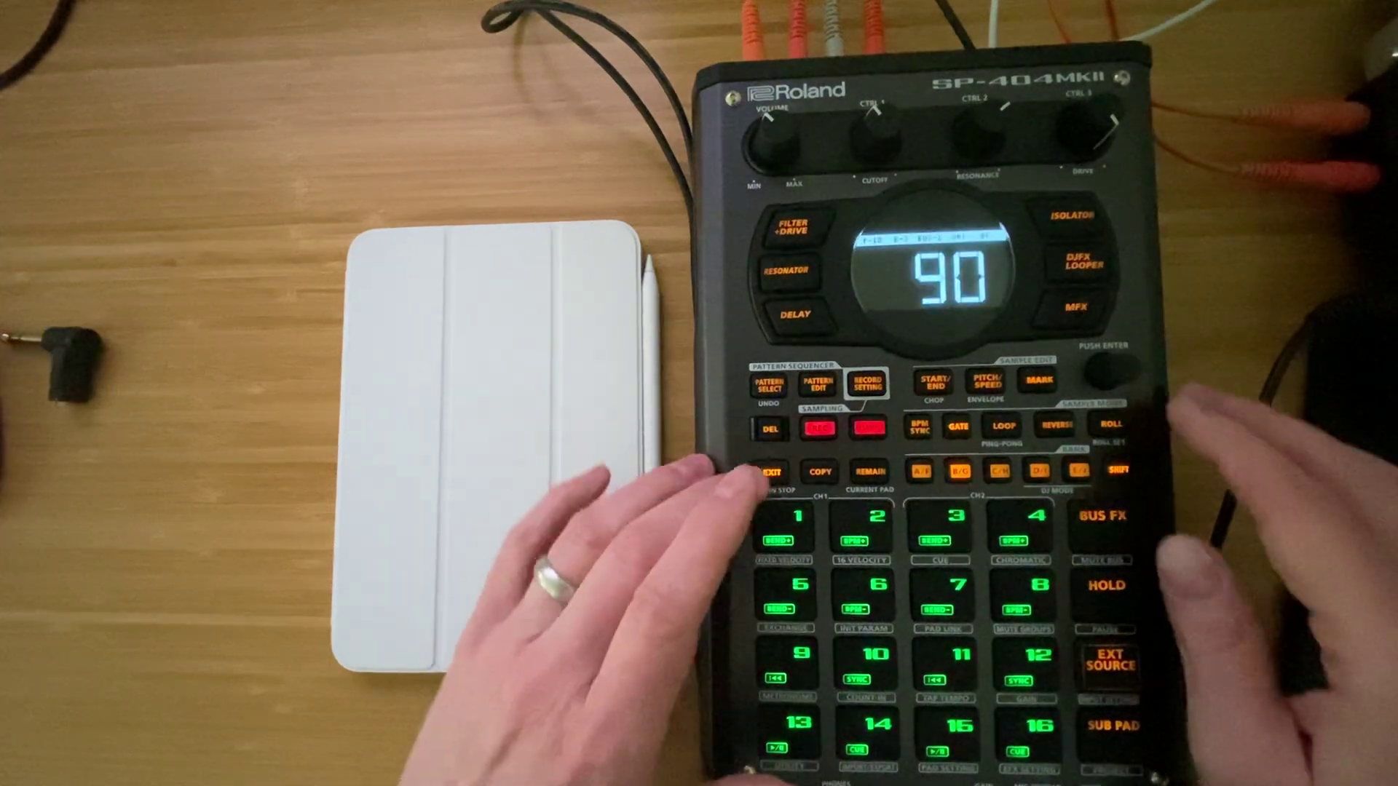
Show the BUS SELECT screen listing bus 1 and bus 2 with Super Filter.
click(1101, 517)
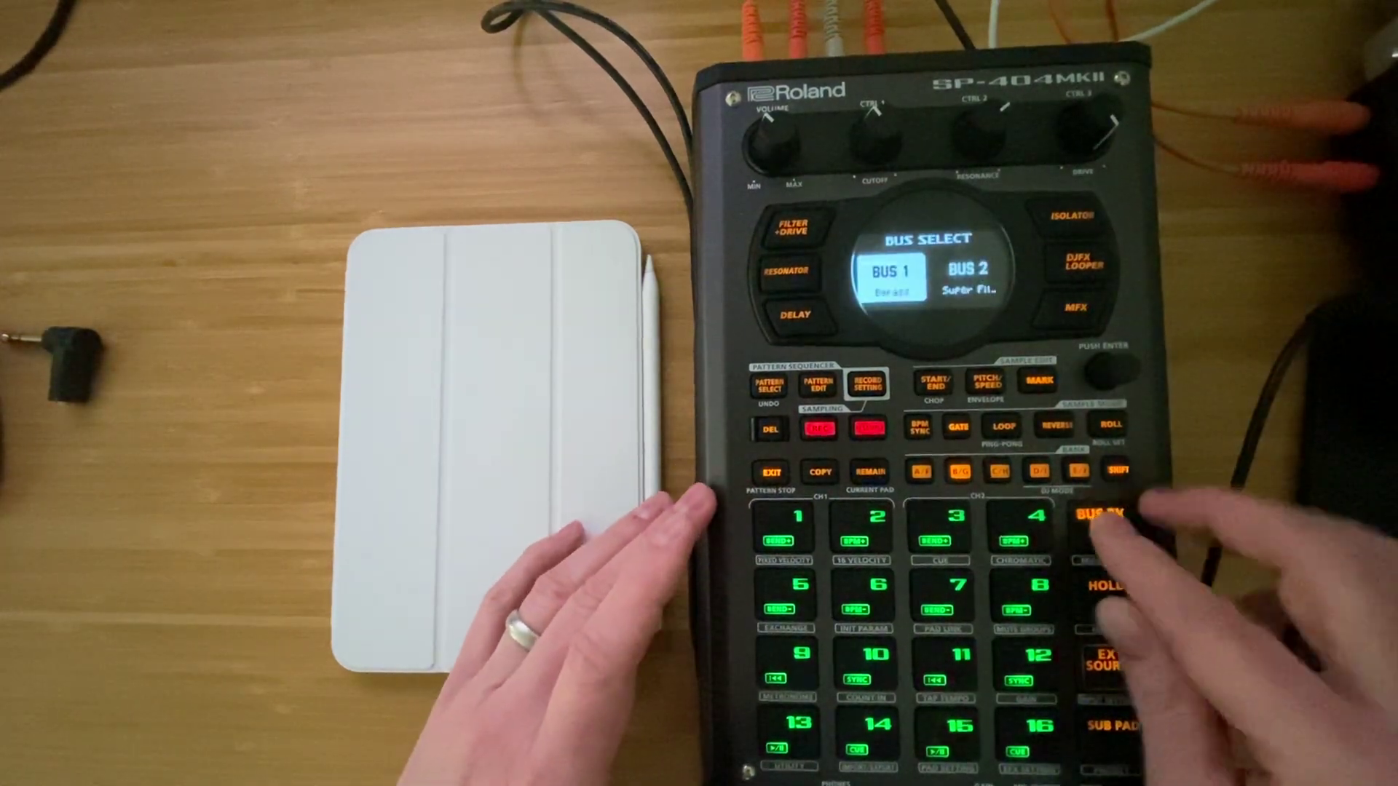